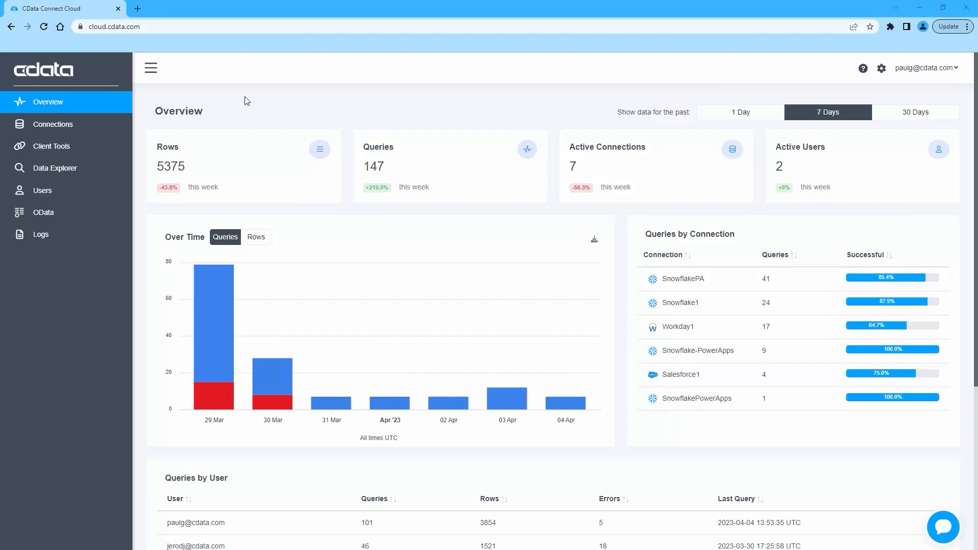
Start a new Snowflake connection from the Connections list in CData Connect Cloud
click(53, 124)
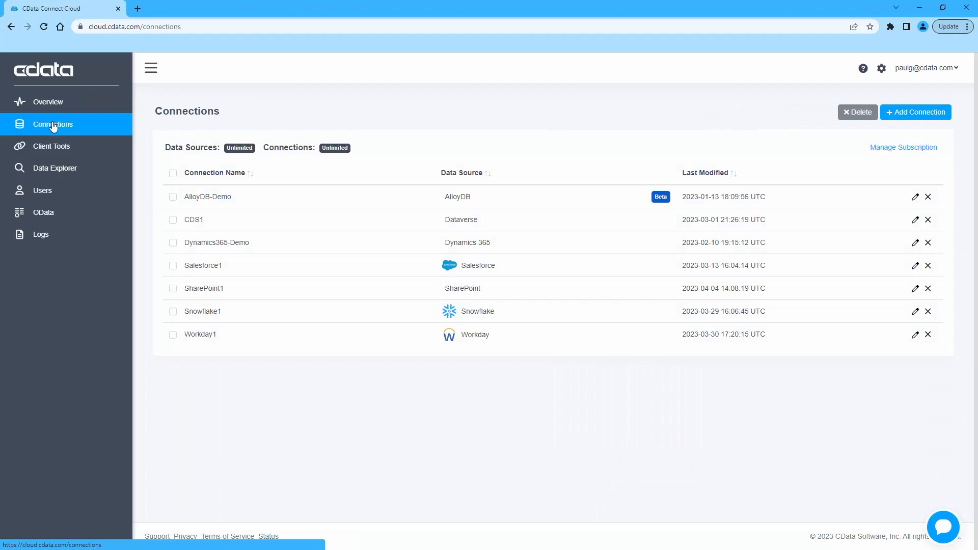
click(915, 112)
text(sno)
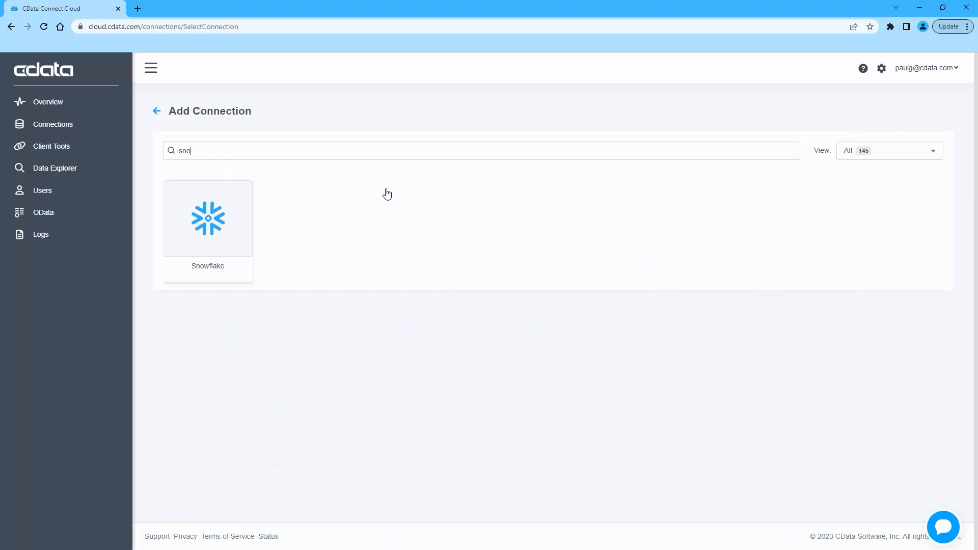
click(208, 219)
text(SnowflakePowerApps)
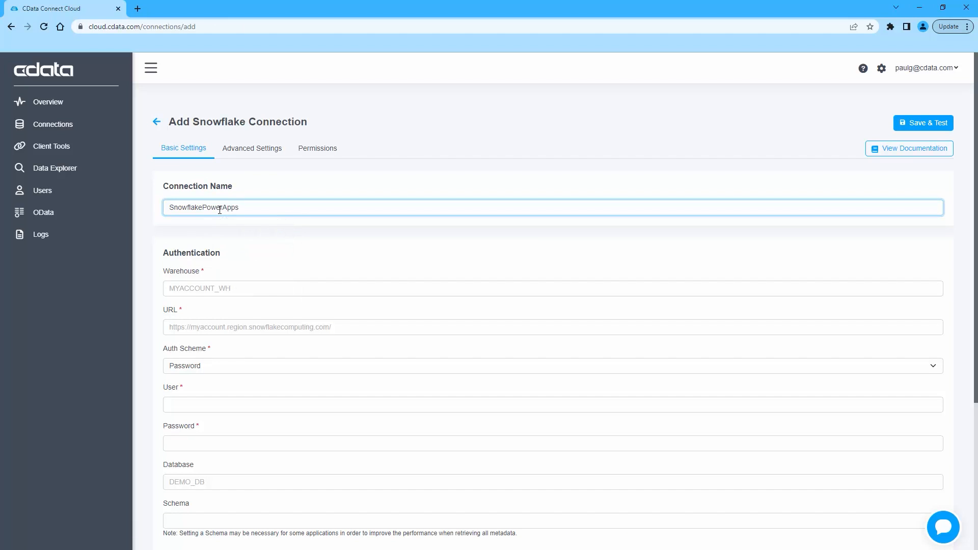
Enter warehouse DEMO_WH, user jerodj, the password and database DEMO_DB
text(DEMO_WH)
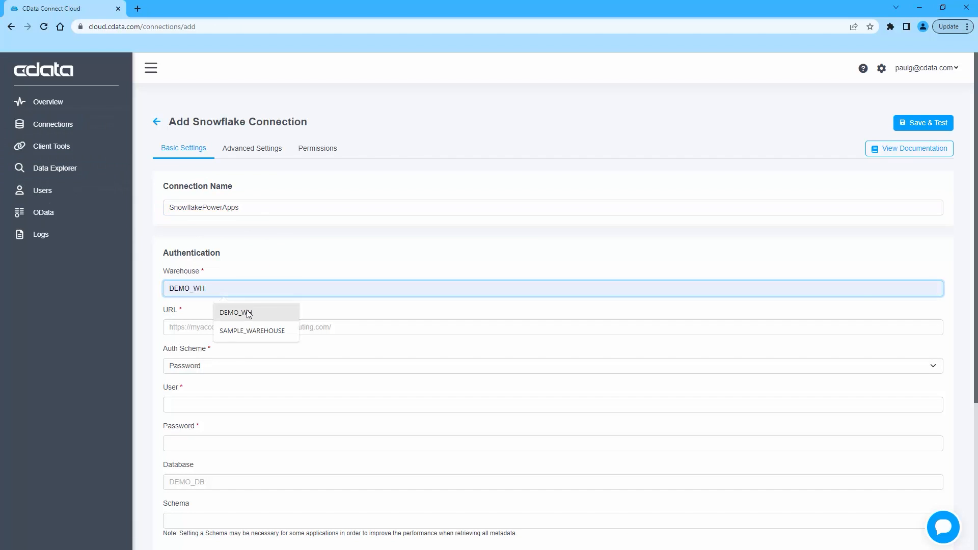
click(550, 404)
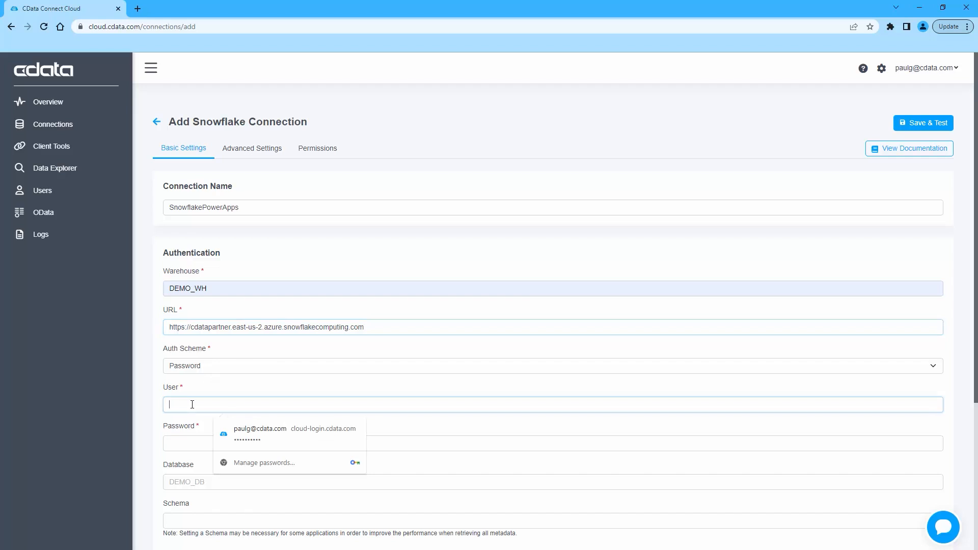
text(jerodj)
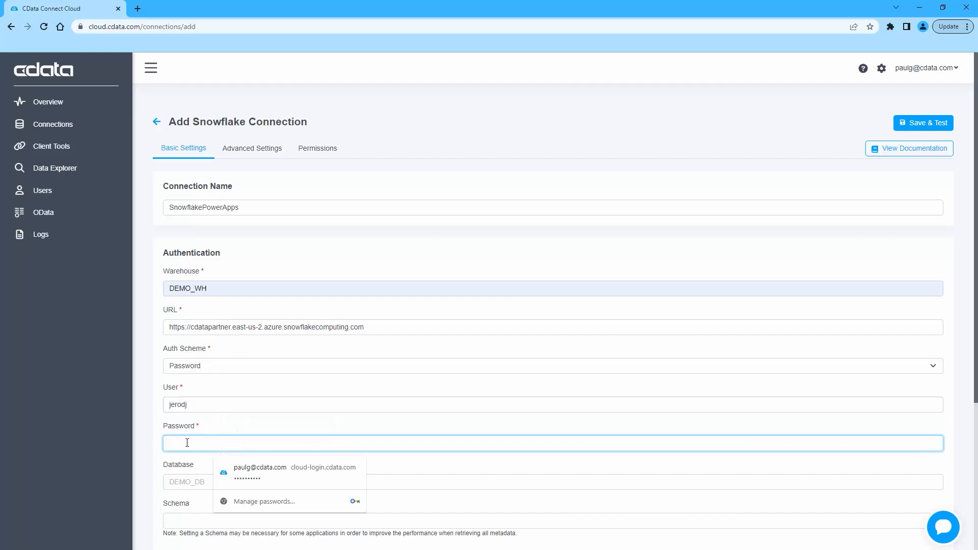
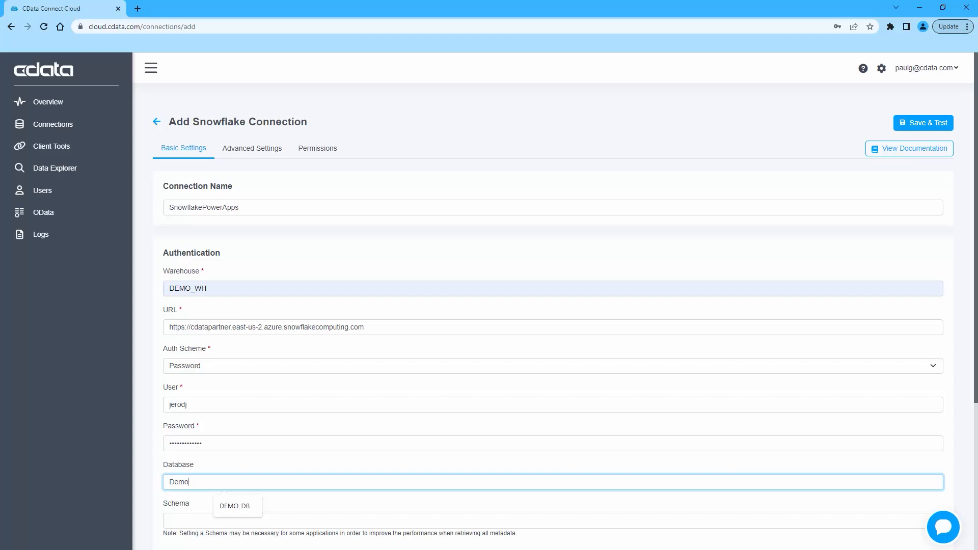
click(236, 506)
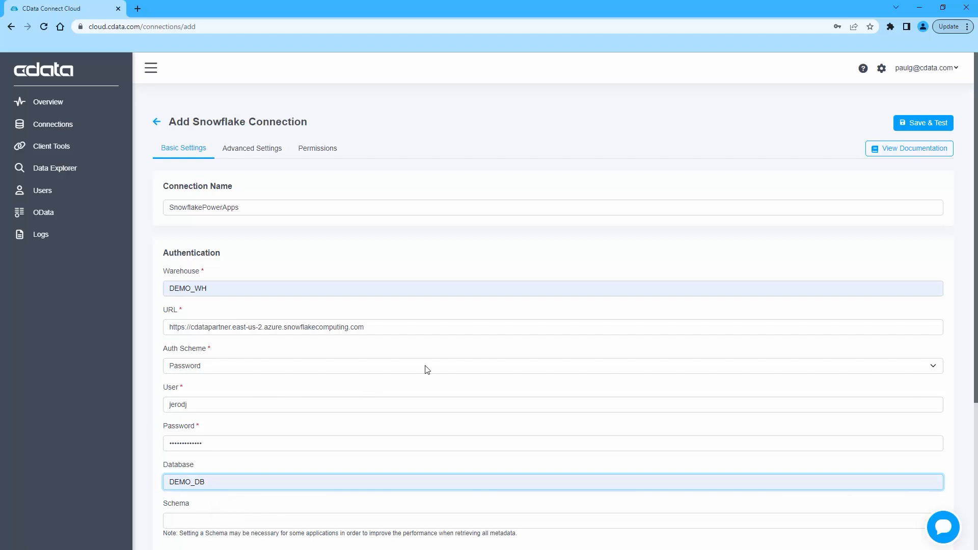
Save and test the SnowflakePowerApps connection, then go to Client Tools
click(924, 123)
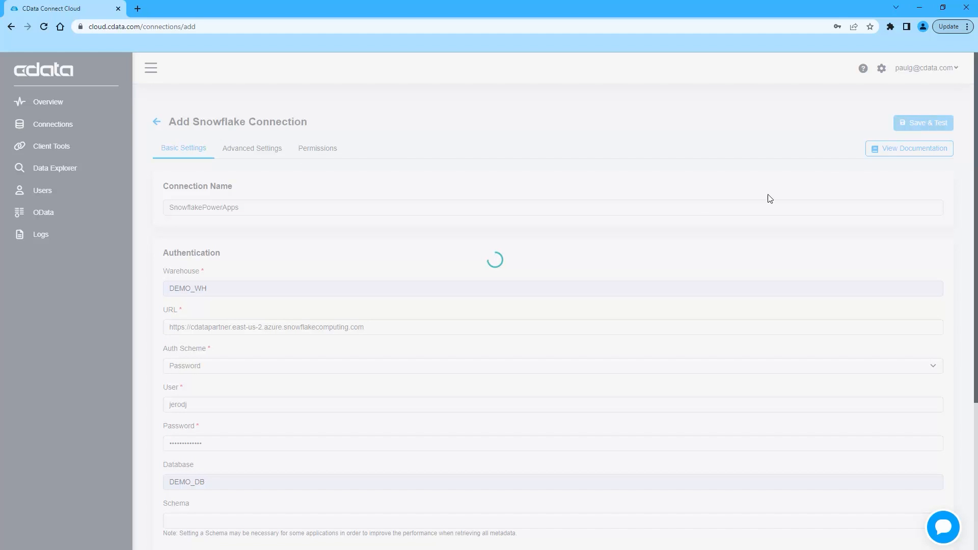
click(923, 123)
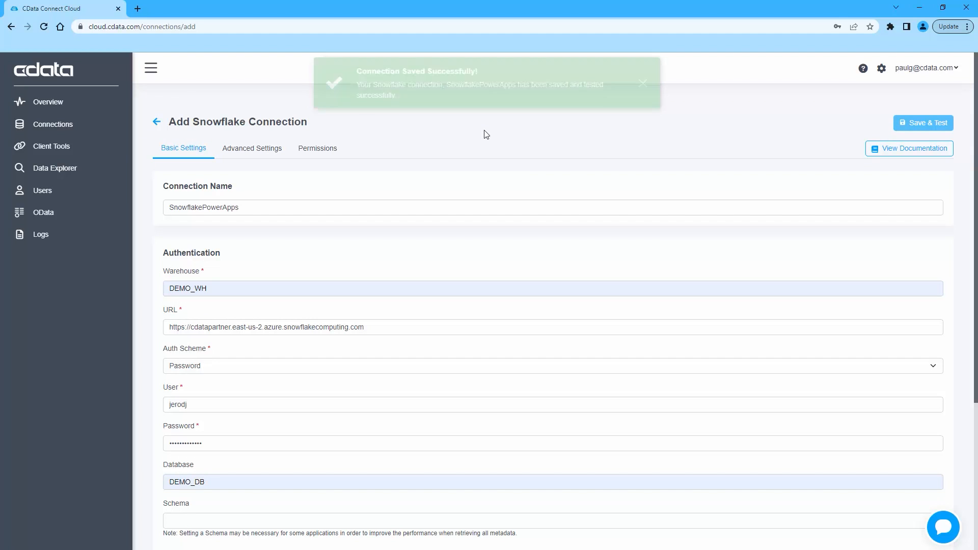
click(50, 146)
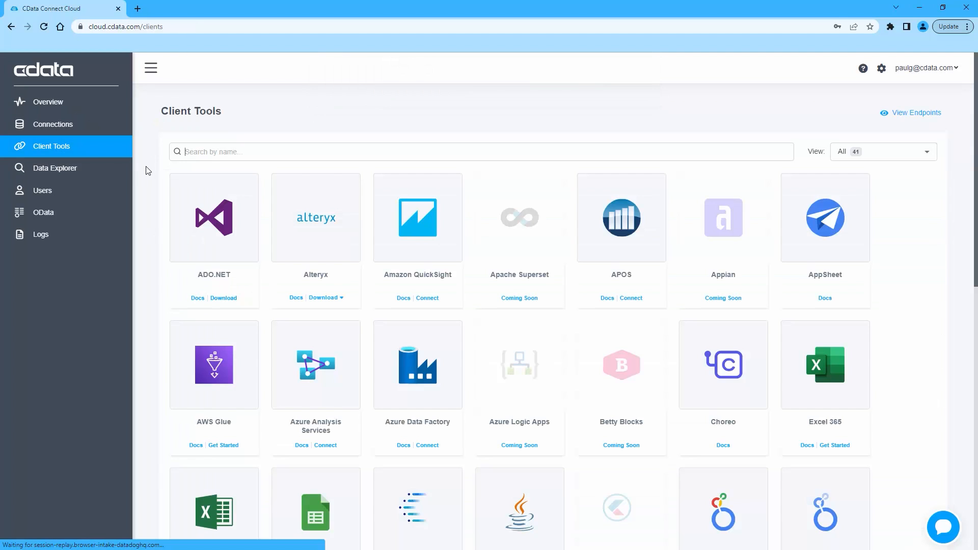
Copy the SQL Server Linked Server data source address and head to Create PAT
text(sql)
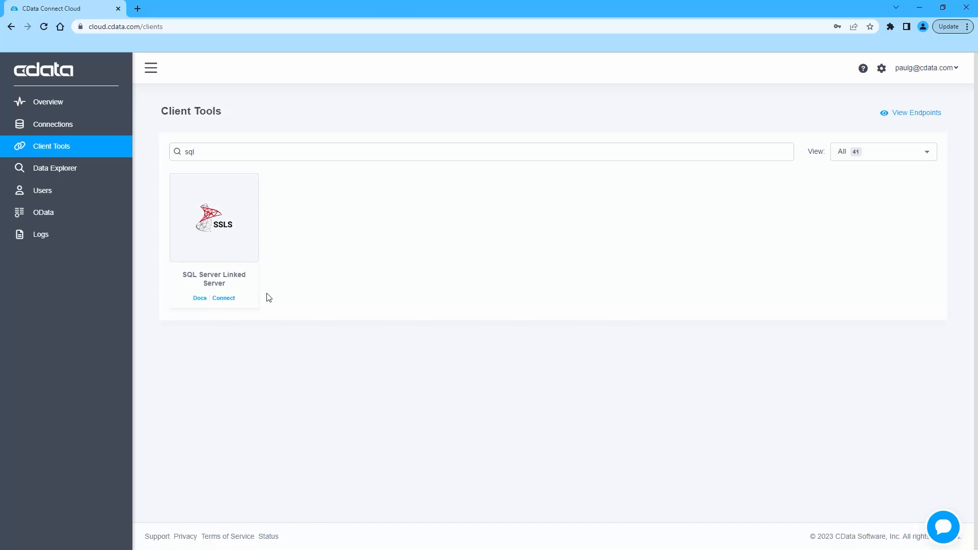
click(223, 297)
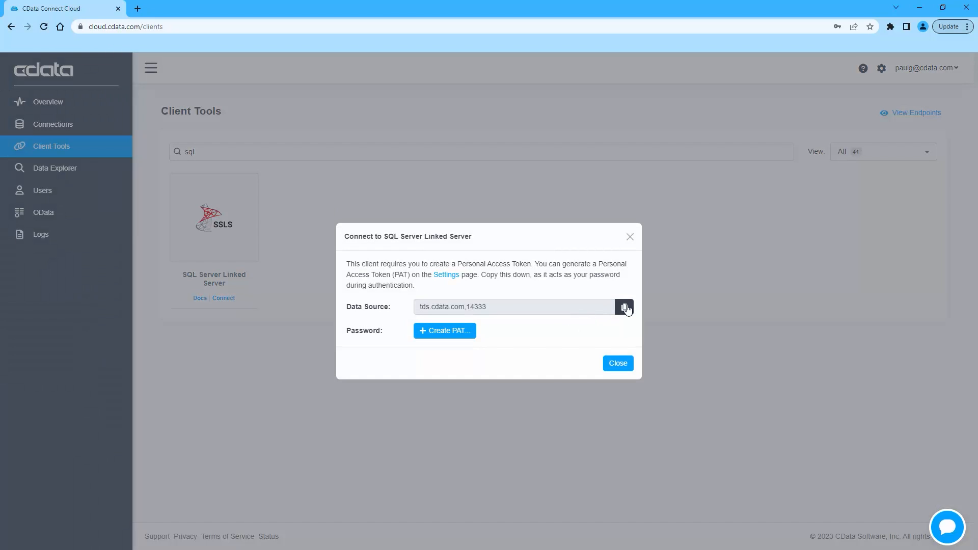
click(623, 307)
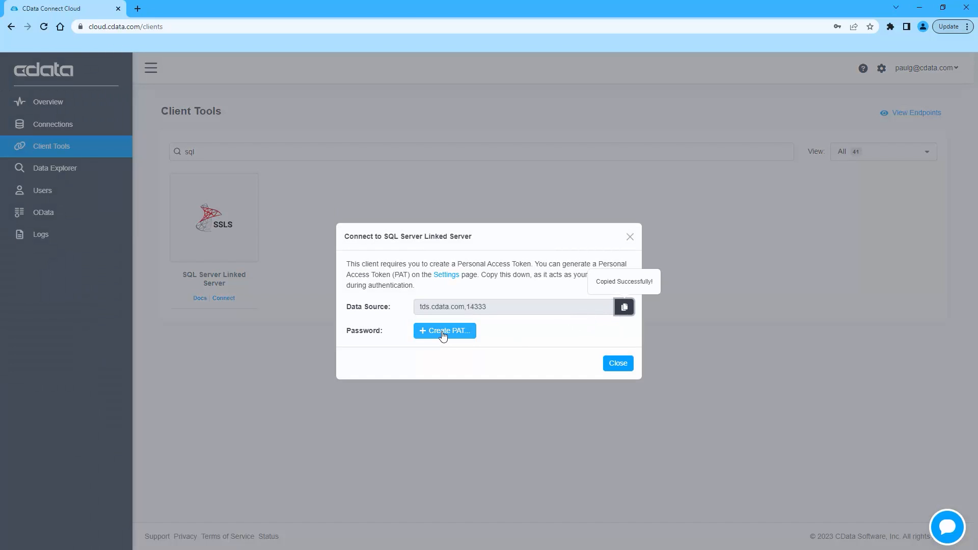
click(443, 330)
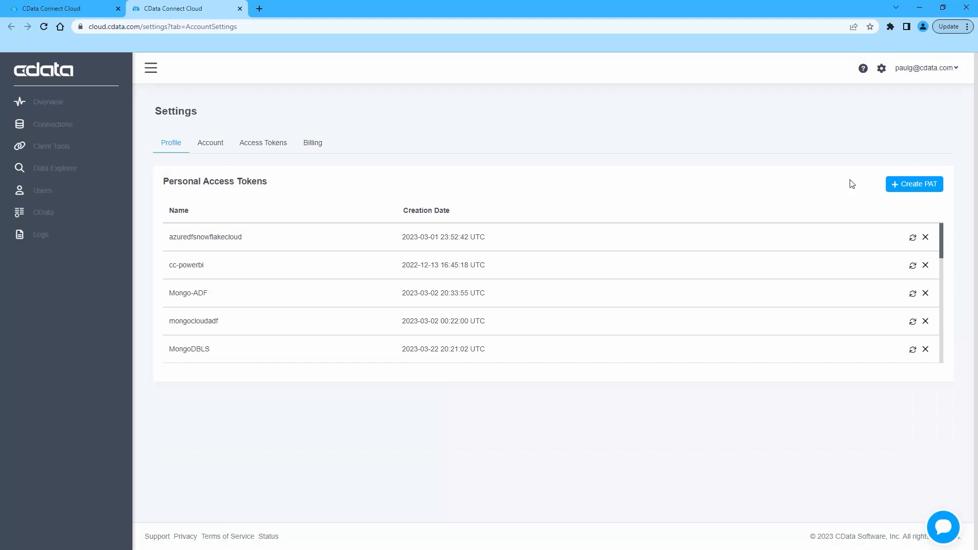
Create a personal access token named Snowflake-PA and copy its value
click(914, 183)
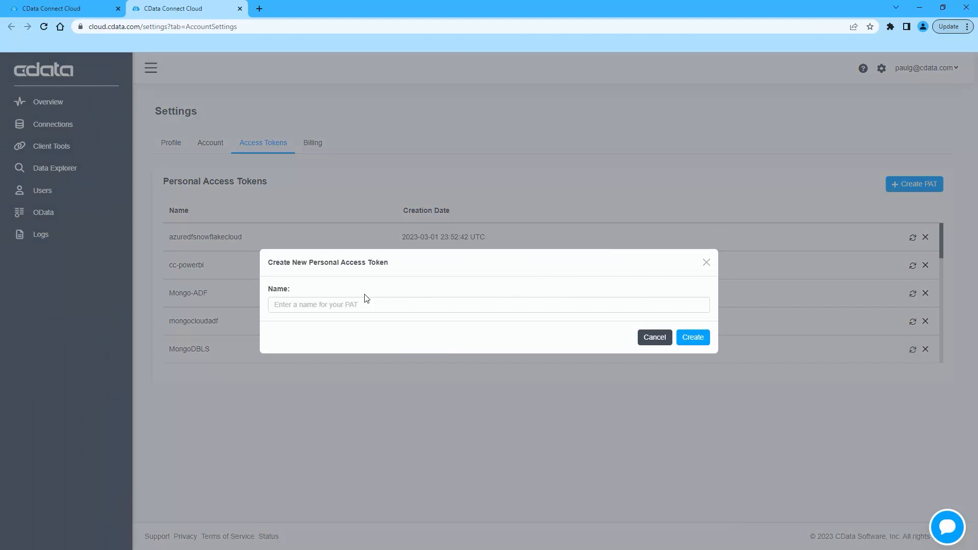
text(Snowflake-PA)
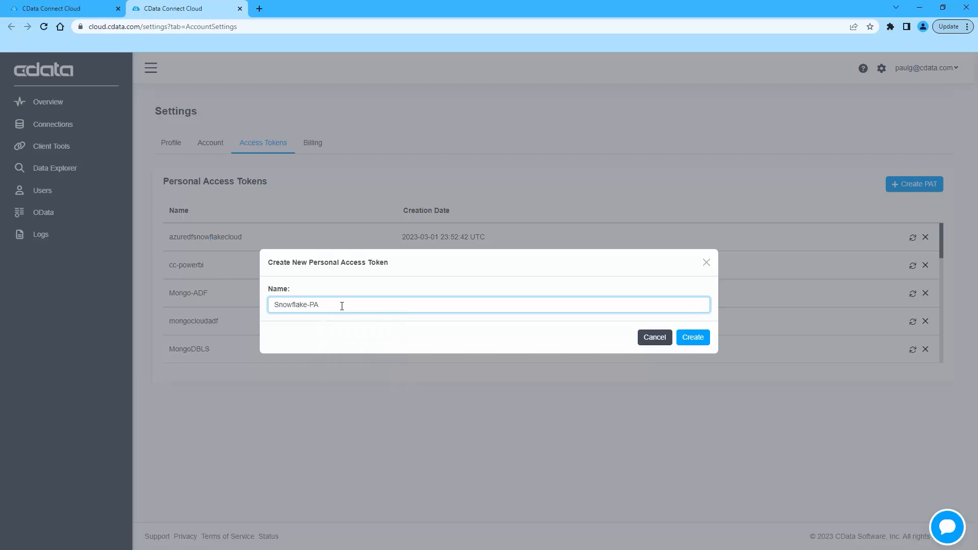
click(692, 337)
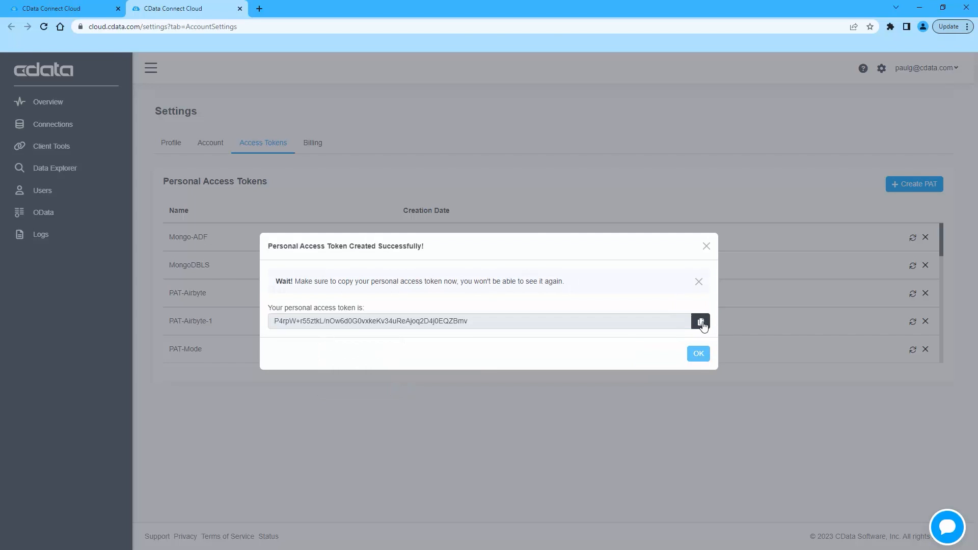
click(701, 320)
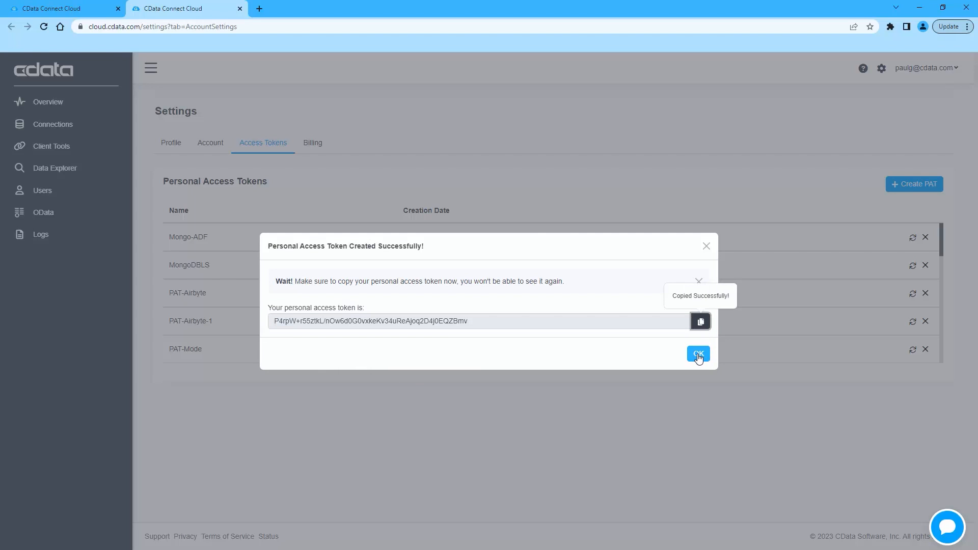
click(697, 353)
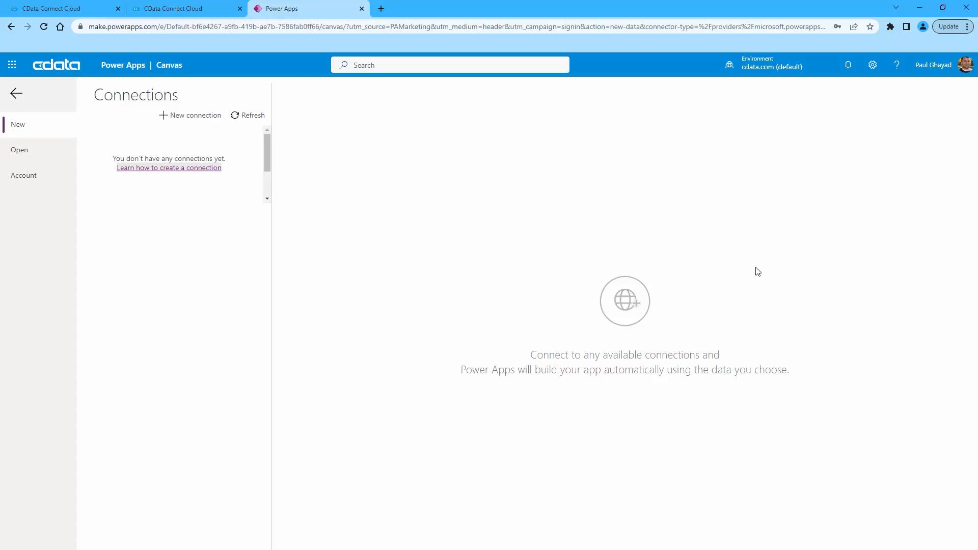
Start a new Power Apps SQL Server connection using SQL Server Authentication
click(190, 115)
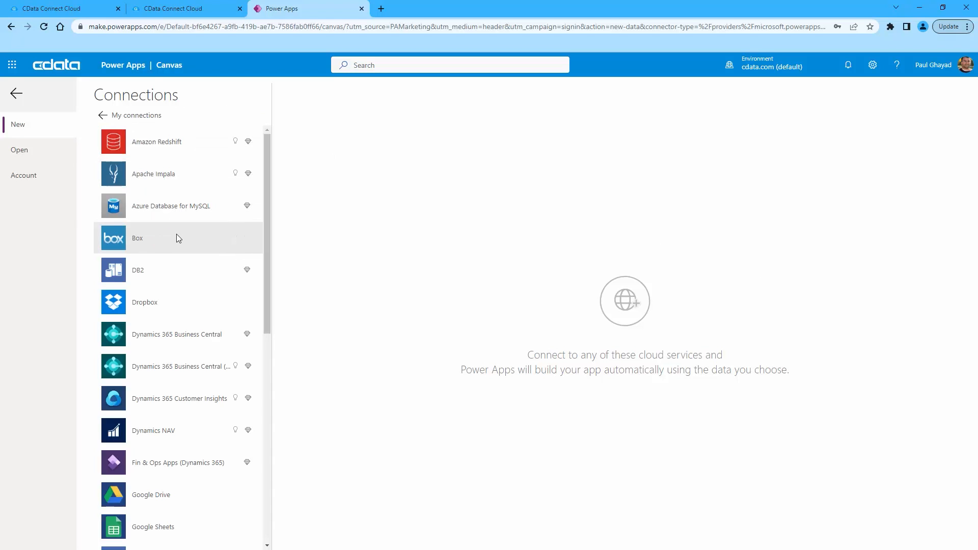
click(148, 472)
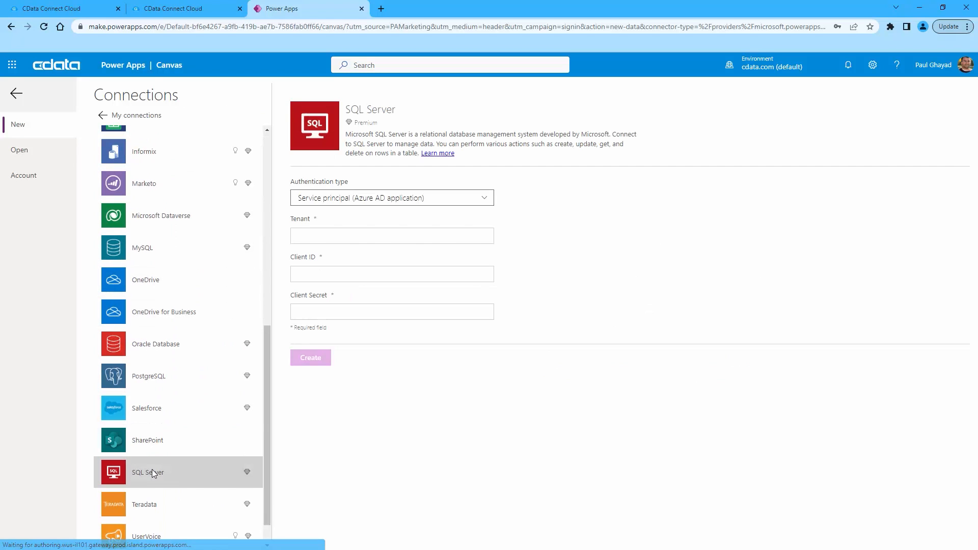
click(392, 197)
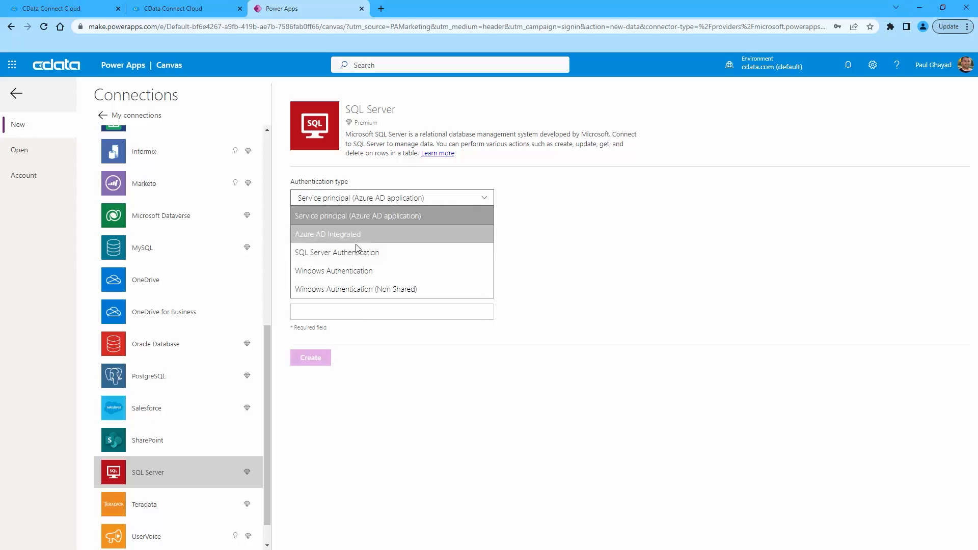
click(336, 253)
text(tds.cdata.com,14333)
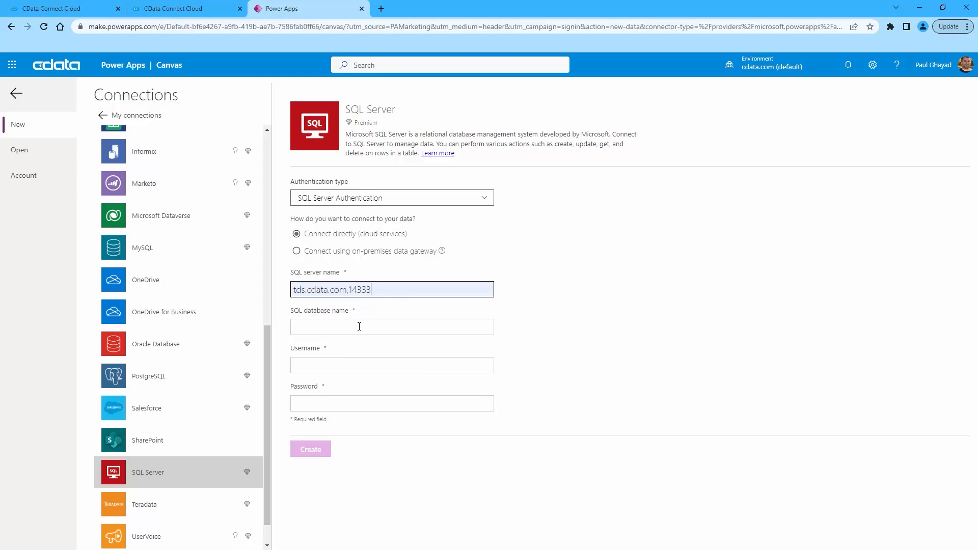
Set server tds.cdata.com,14333, database SnowflakePowerApps and credentials, and create the connection
text(SnowflakePowerApps)
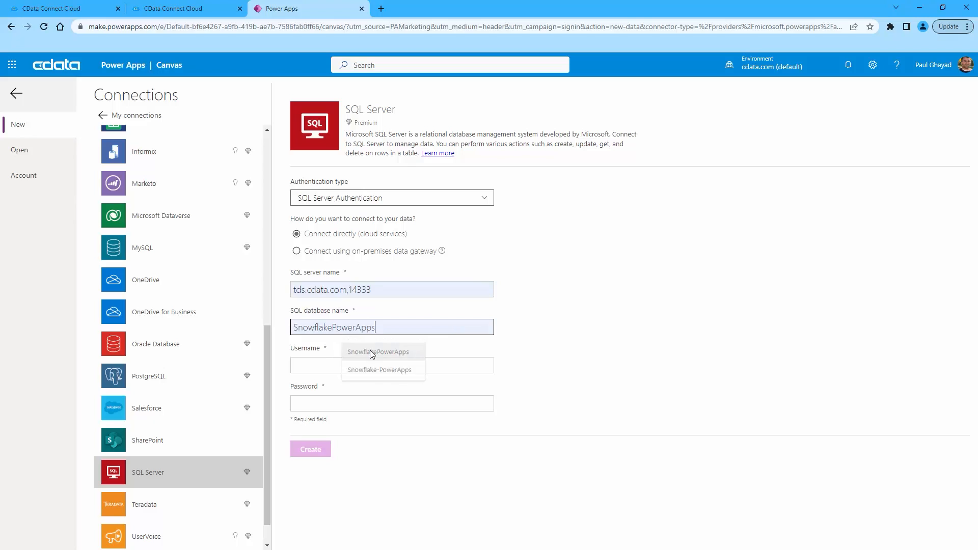
click(392, 365)
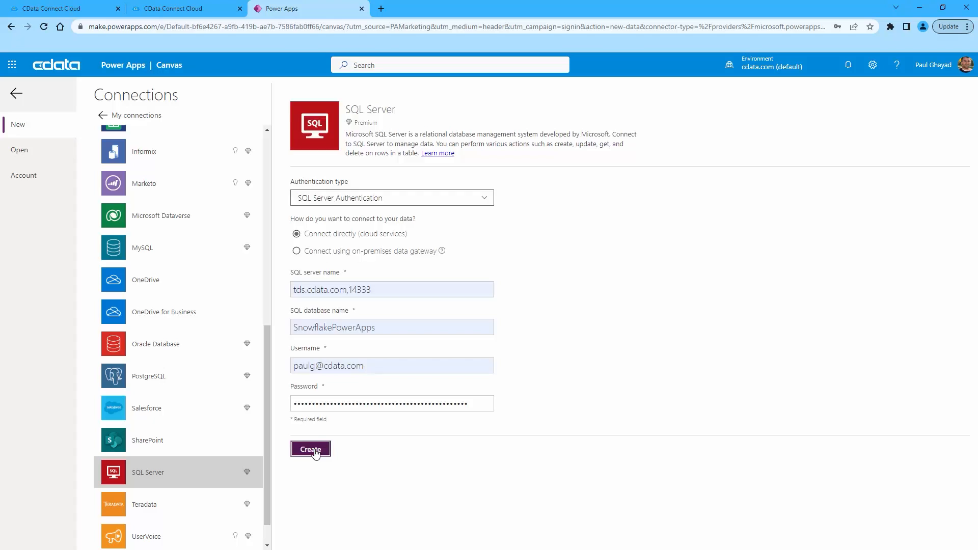
click(310, 450)
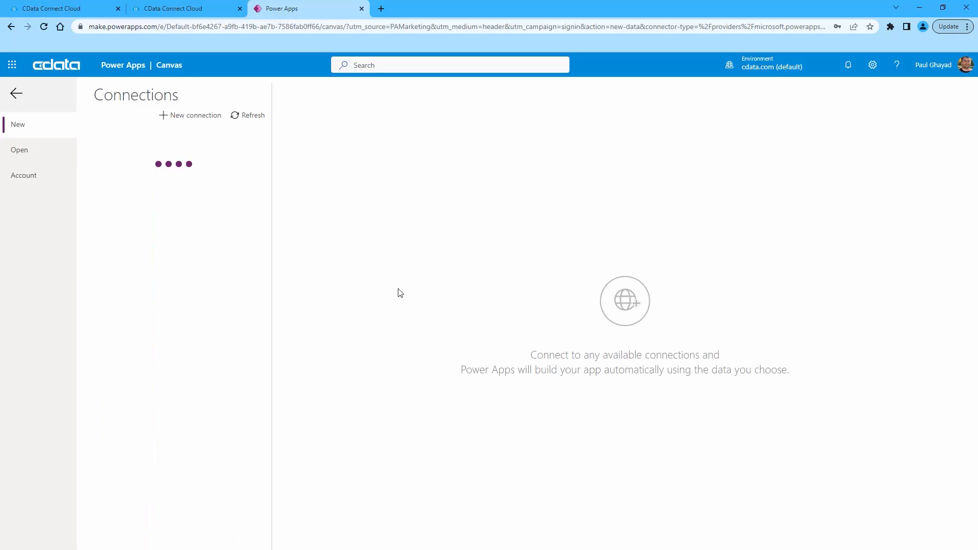
Build the app from the CRM.Account table of the SnowflakePowerApps connection
click(169, 145)
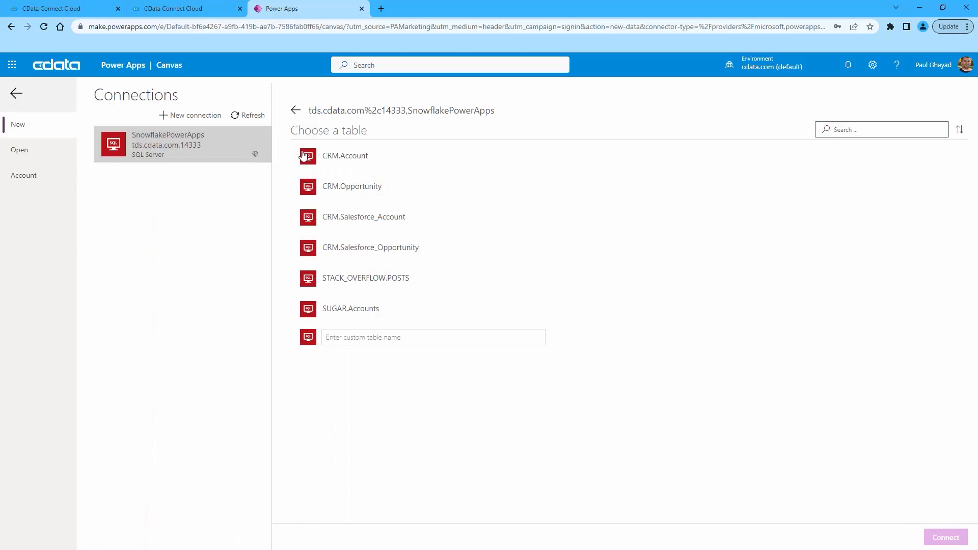
click(345, 155)
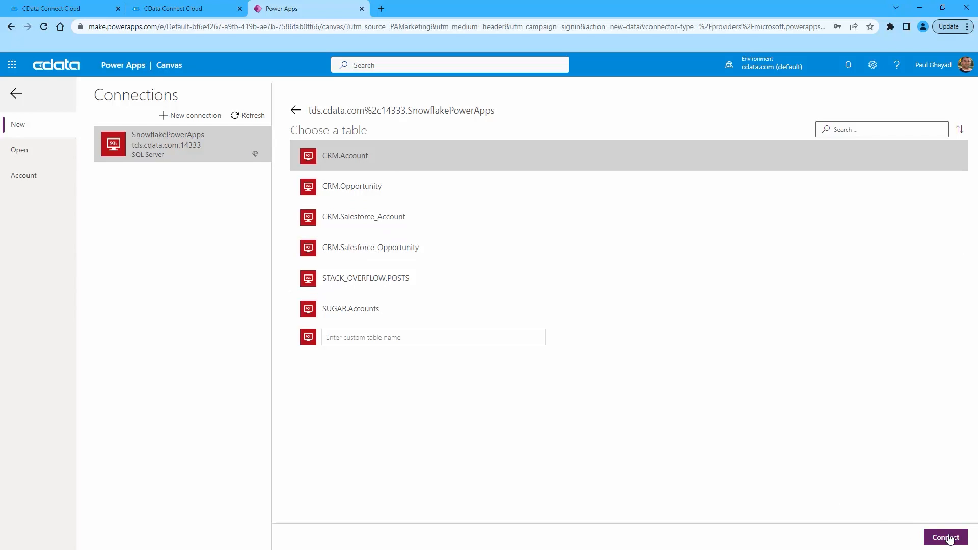
click(945, 537)
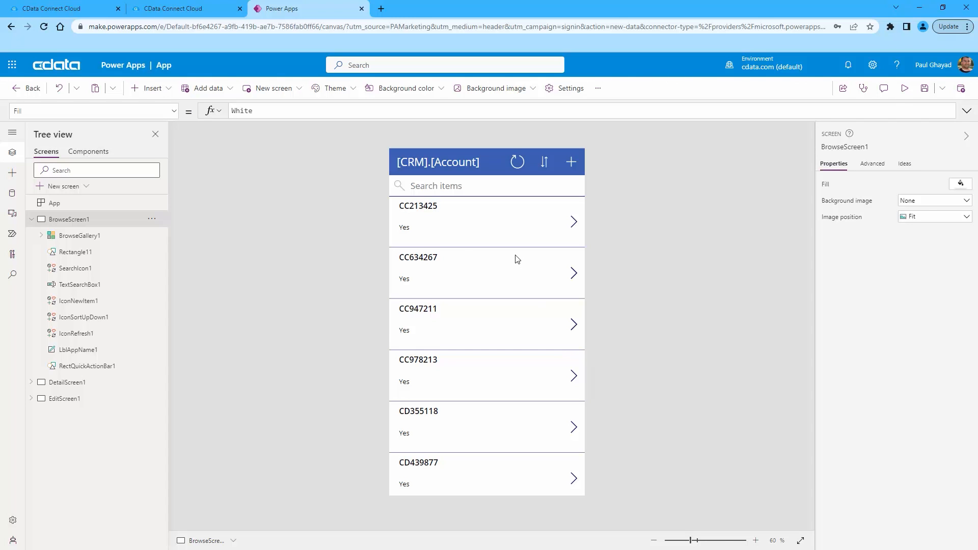
Review the generated browse title, DetailScreen1 and EditScreen1 showing CRM.Account fields
click(418, 206)
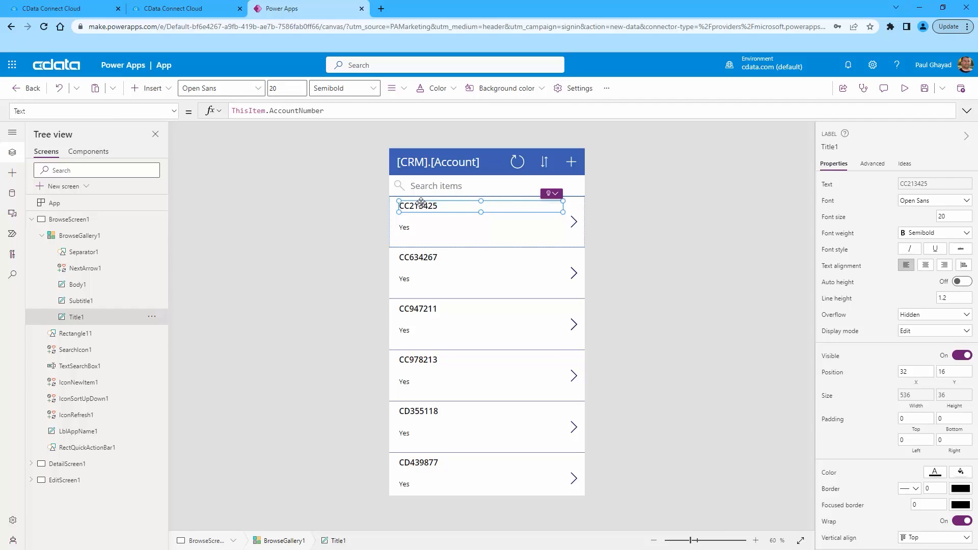
click(67, 464)
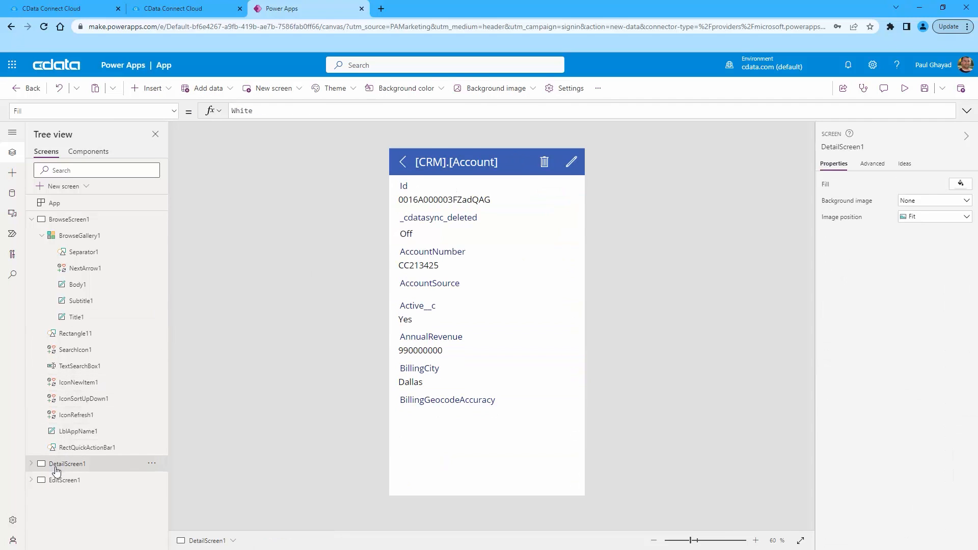
click(66, 480)
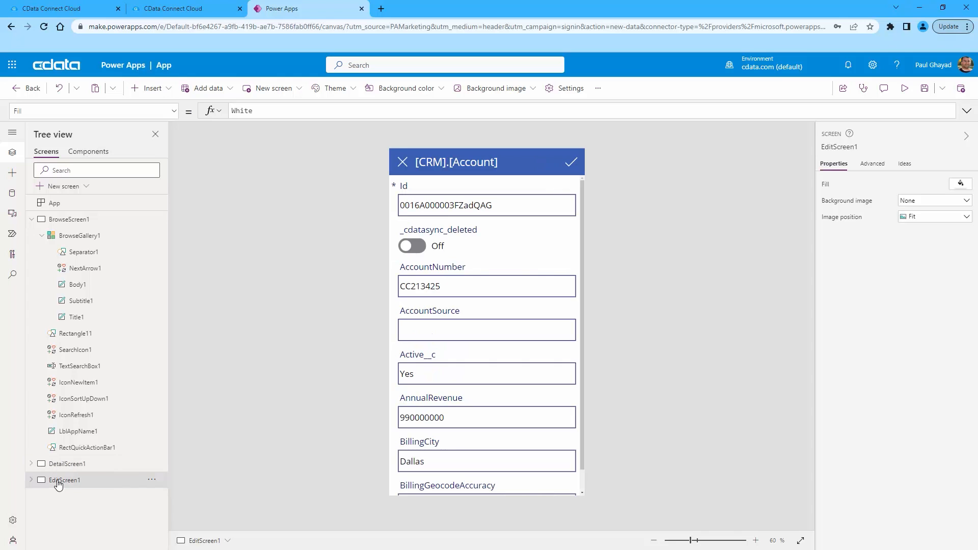